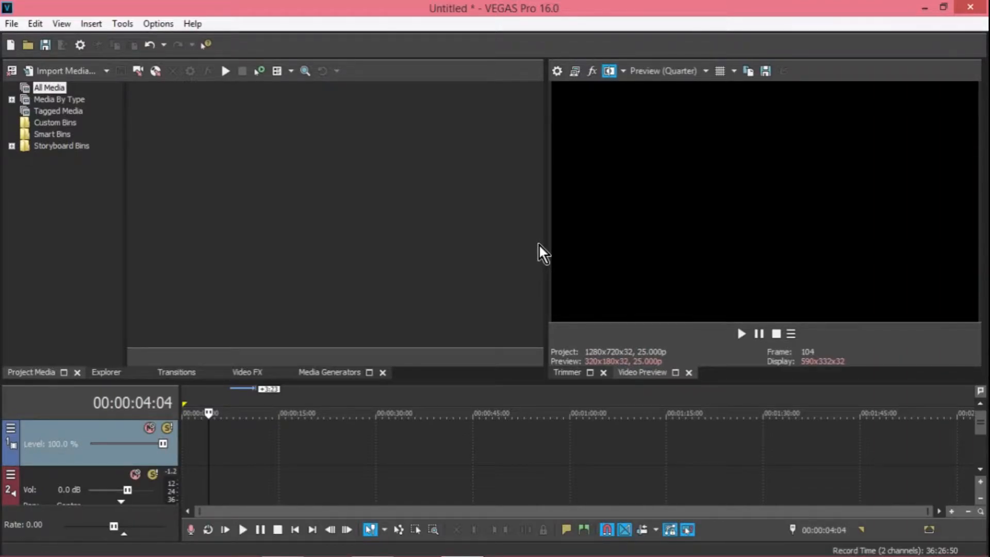
pyautogui.moveTo(271, 122)
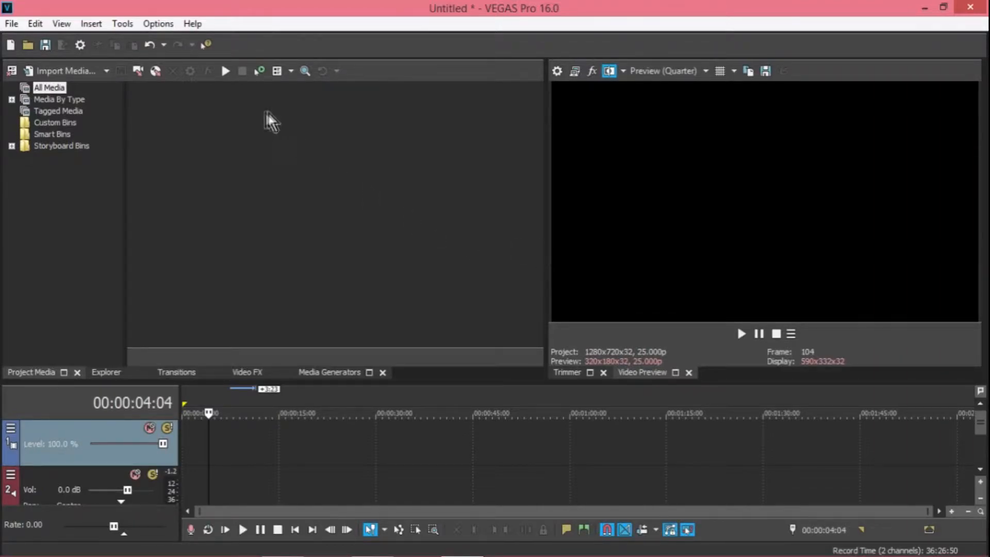
pyautogui.moveTo(387, 157)
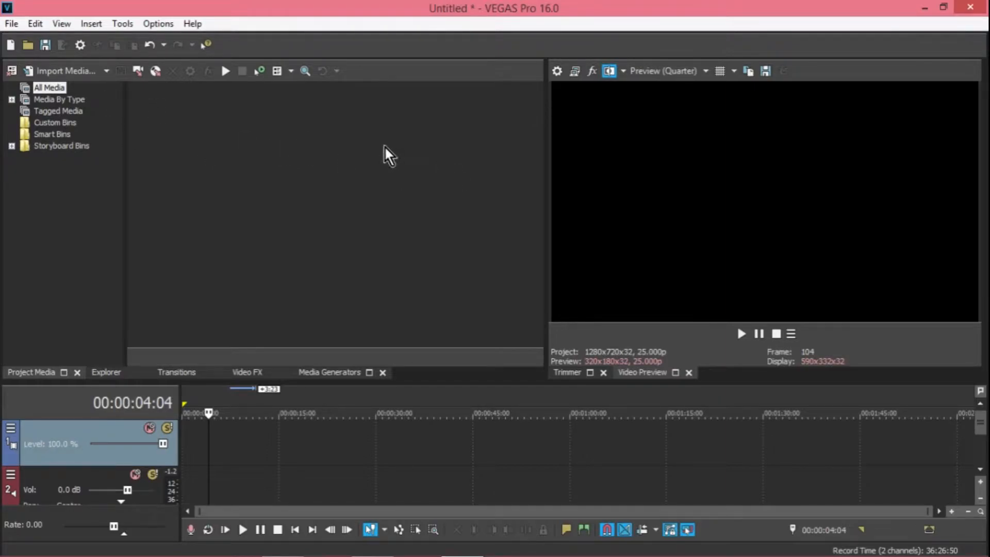
pyautogui.moveTo(357, 212)
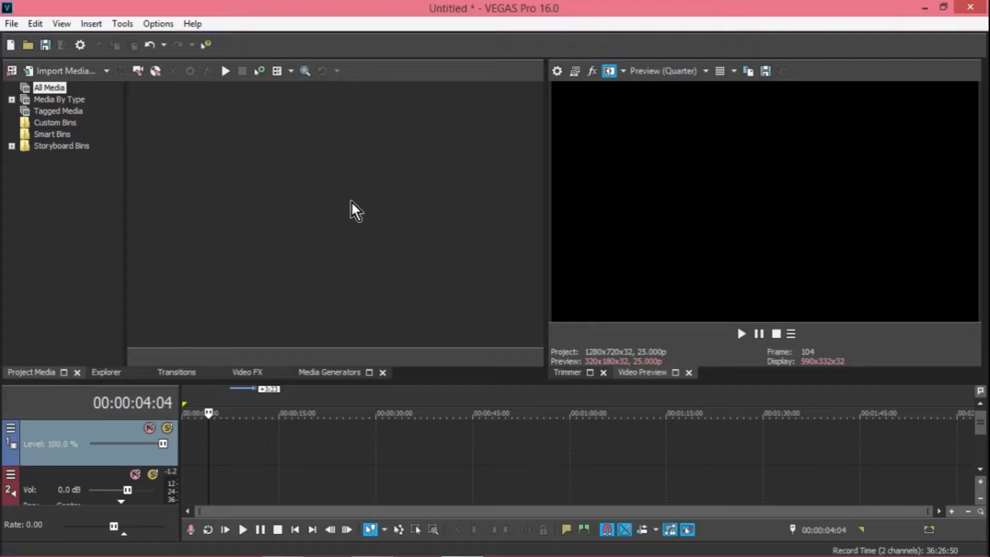
pyautogui.moveTo(139, 91)
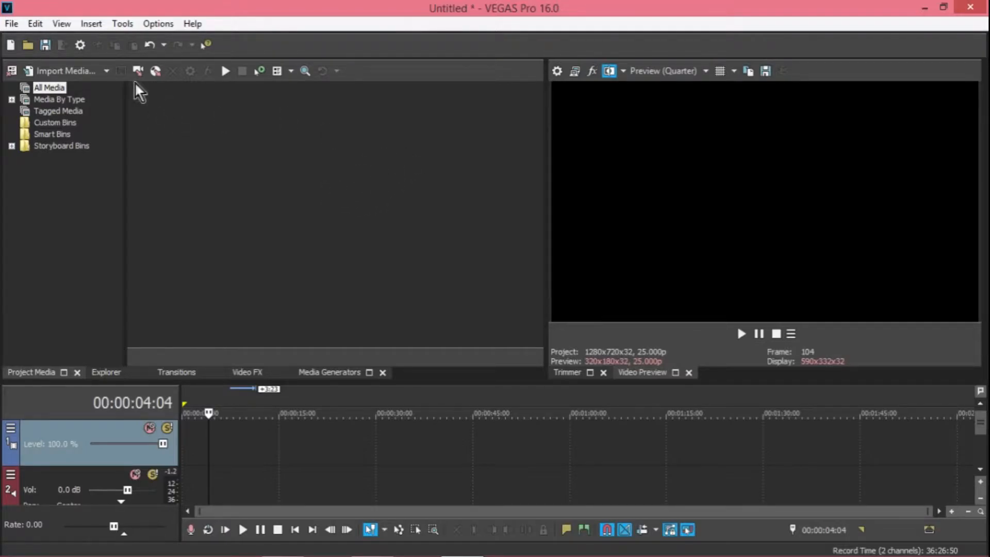
# - Import the Flower Dance Motion Graphic mp4 from E: > Video learning into project media
pyautogui.click(63, 70)
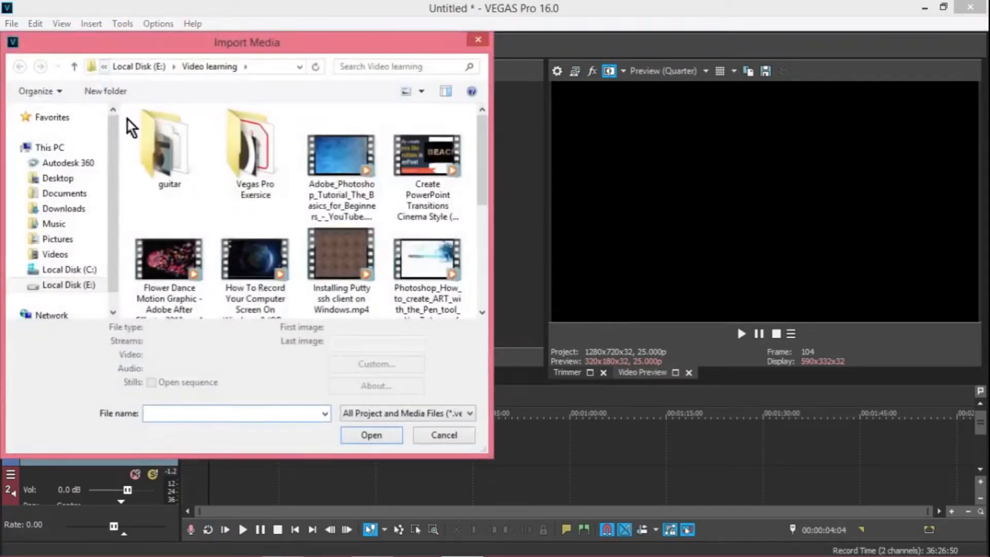
pyautogui.click(69, 284)
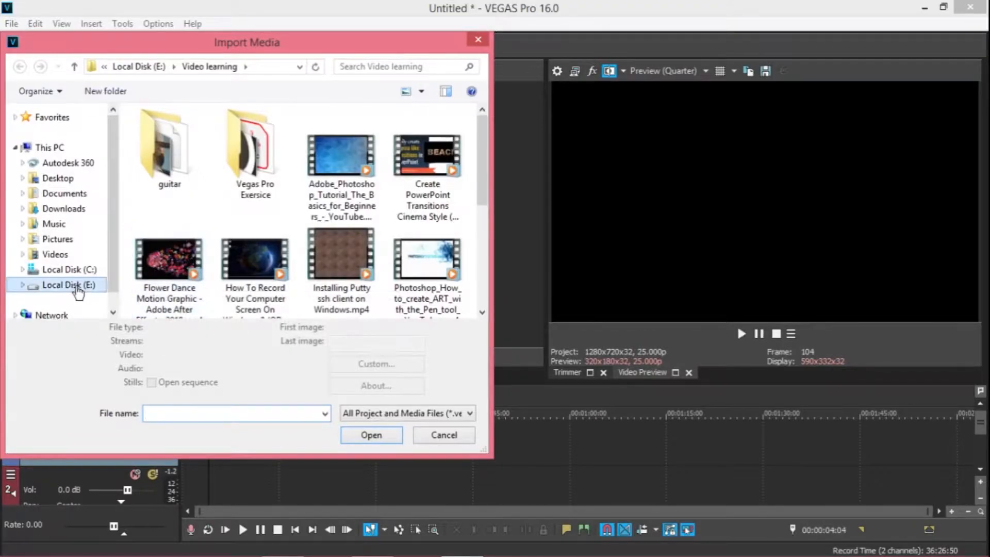
pyautogui.click(168, 259)
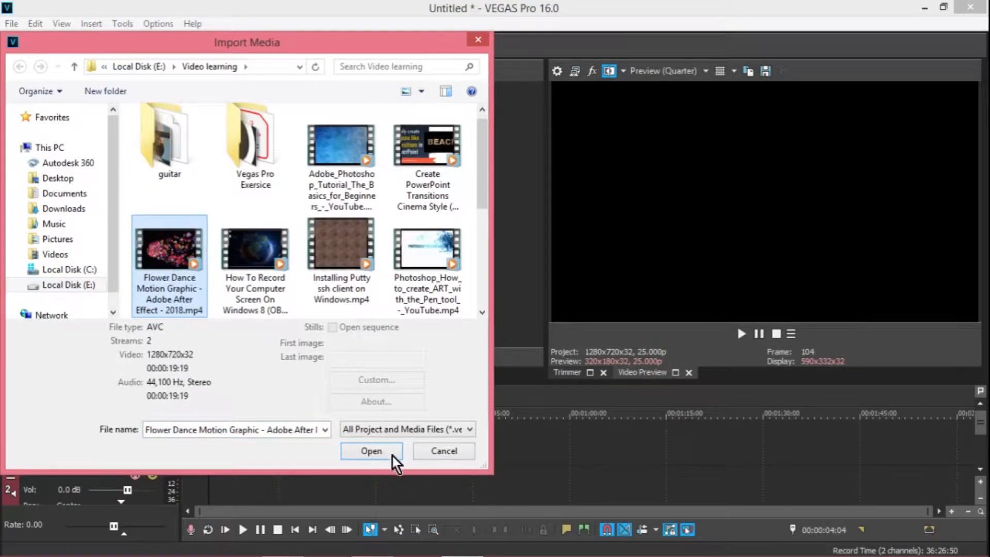
pyautogui.click(372, 450)
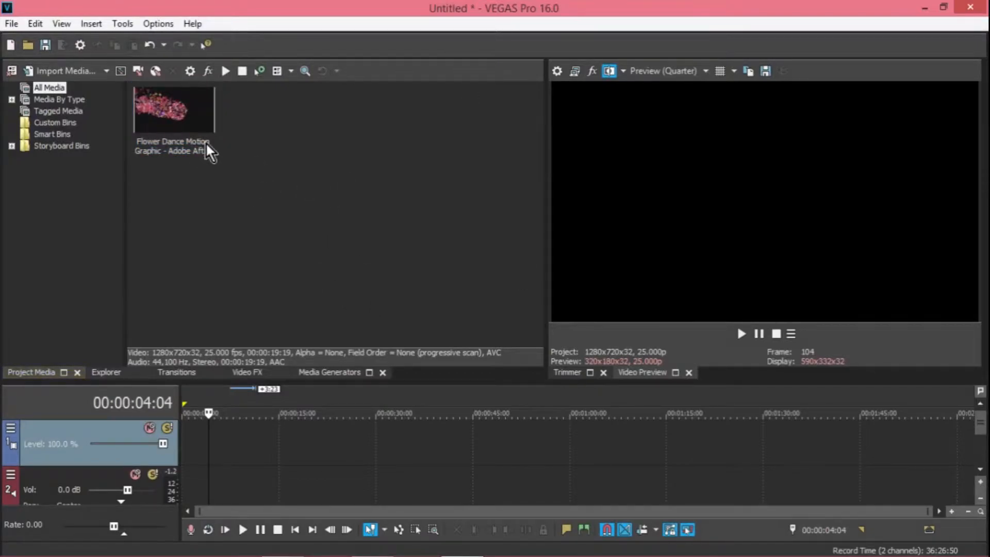
pyautogui.moveTo(161, 116)
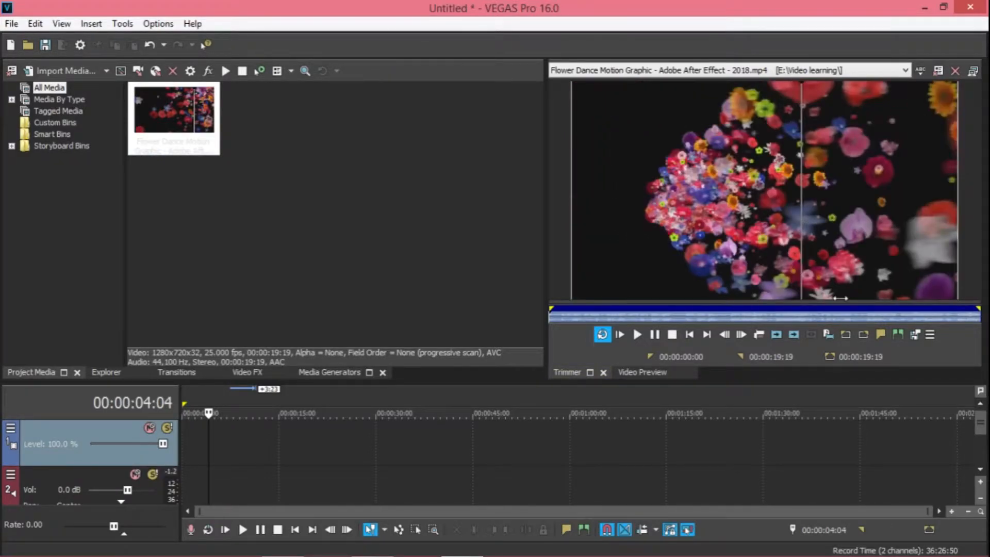
# - Rewind, play through the flower clip and jump to its end in the Trimmer
pyautogui.click(619, 334)
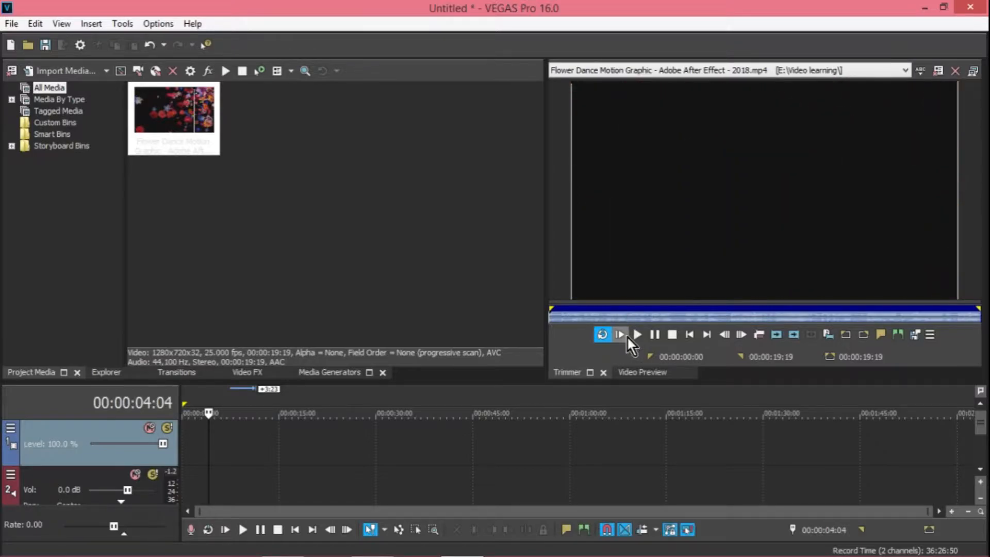
pyautogui.moveTo(636, 334)
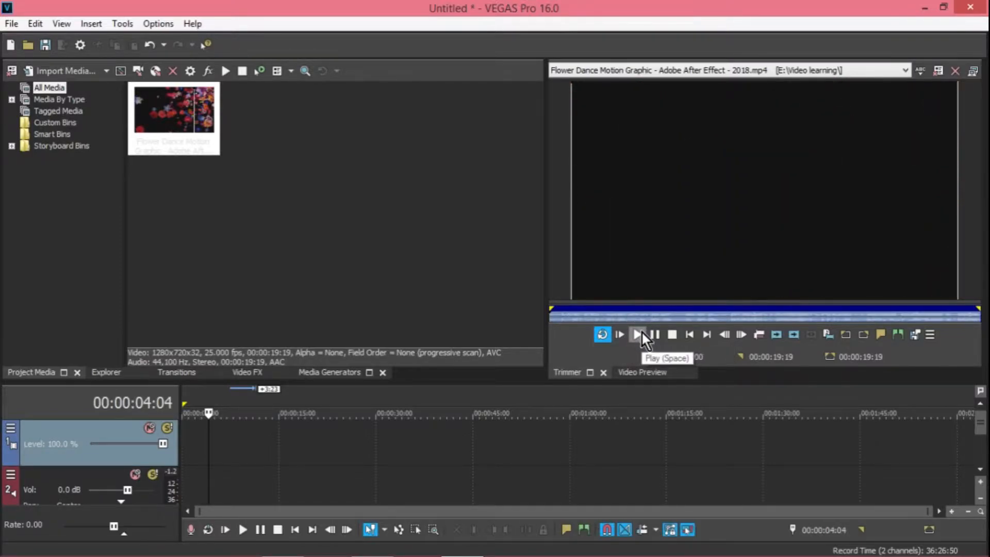
pyautogui.moveTo(621, 334)
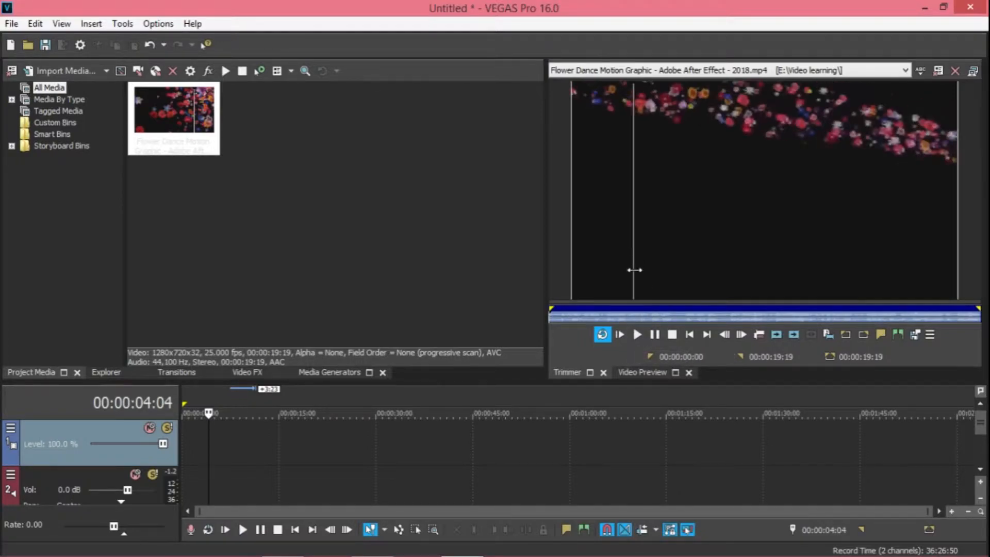
pyautogui.click(637, 335)
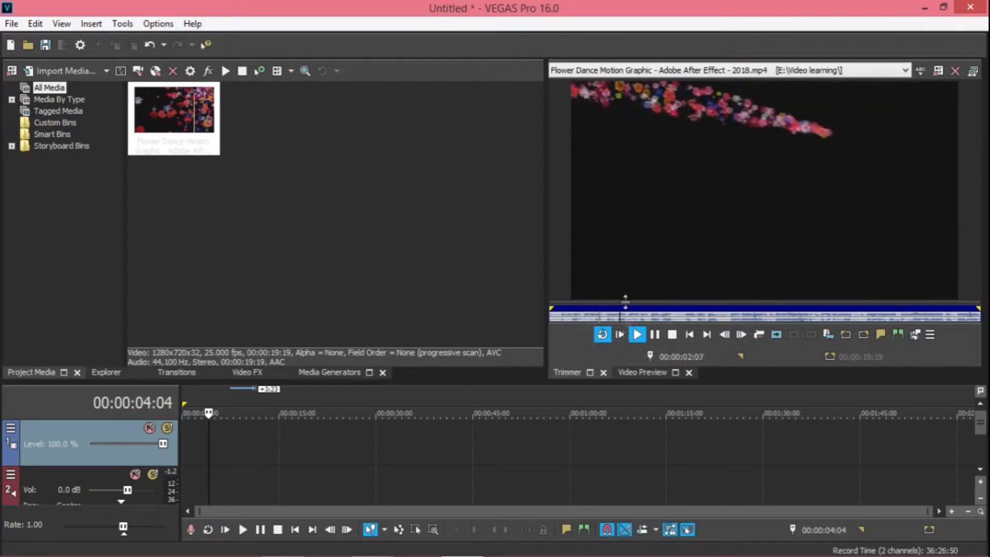
pyautogui.click(636, 334)
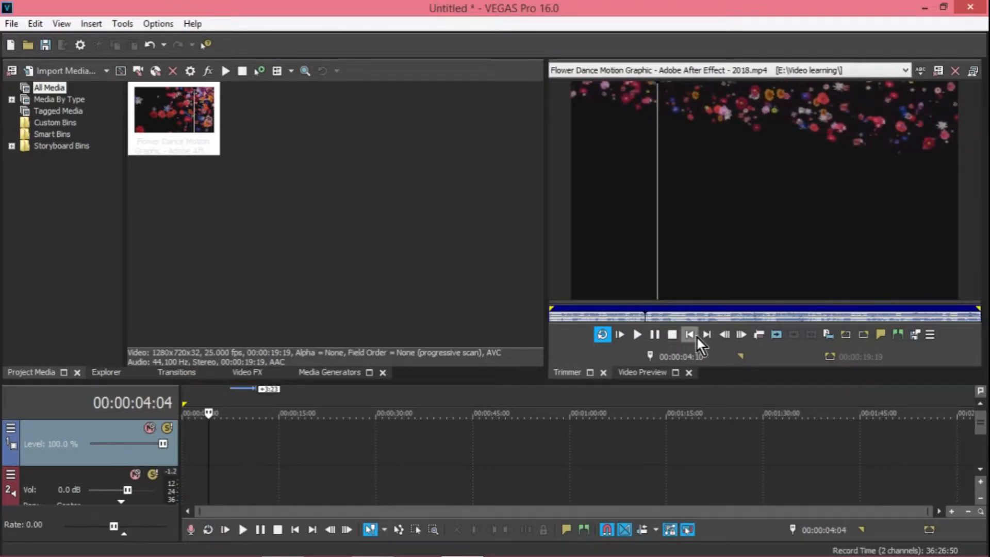
pyautogui.click(689, 335)
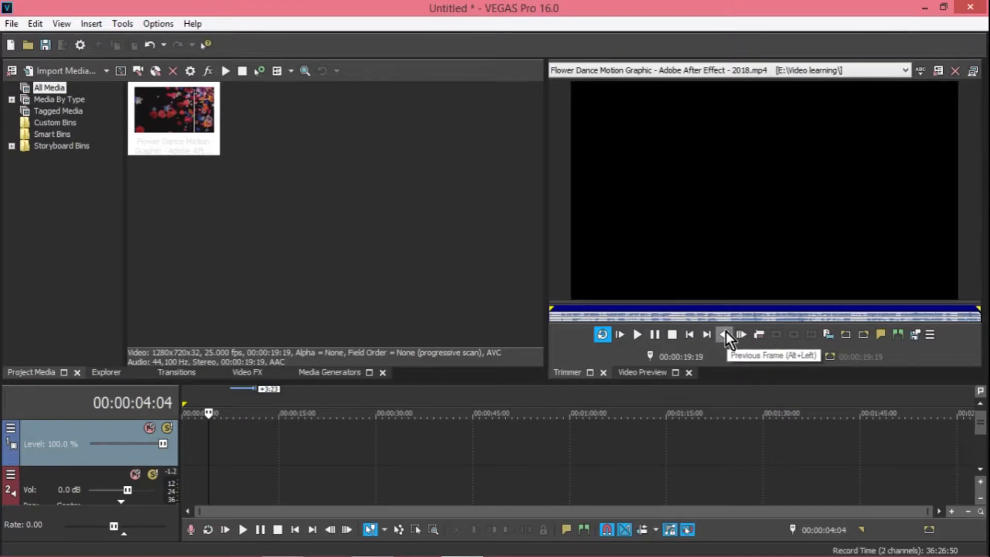
# - Step back three frames and forward one to park the cursor at 00:00:07:16
pyautogui.click(724, 334)
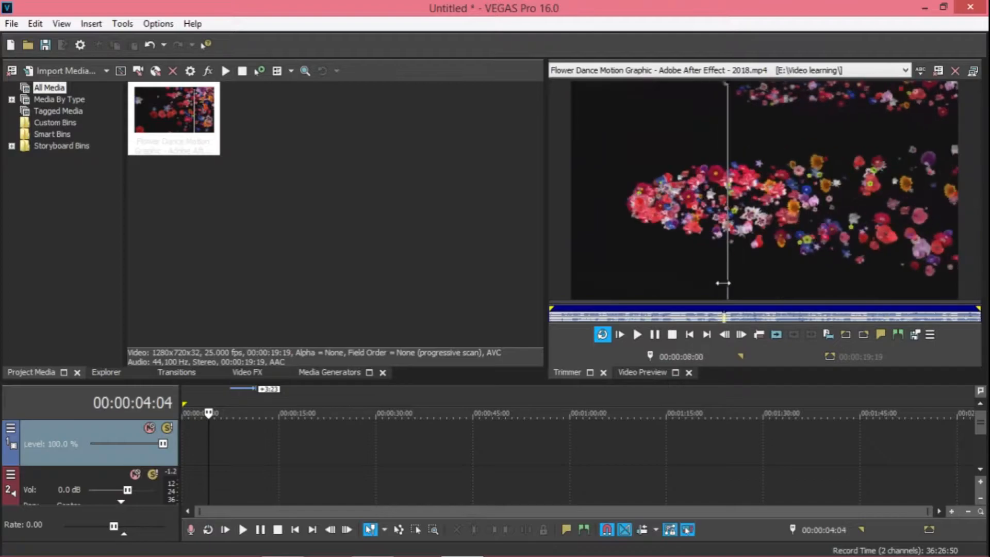
pyautogui.click(724, 335)
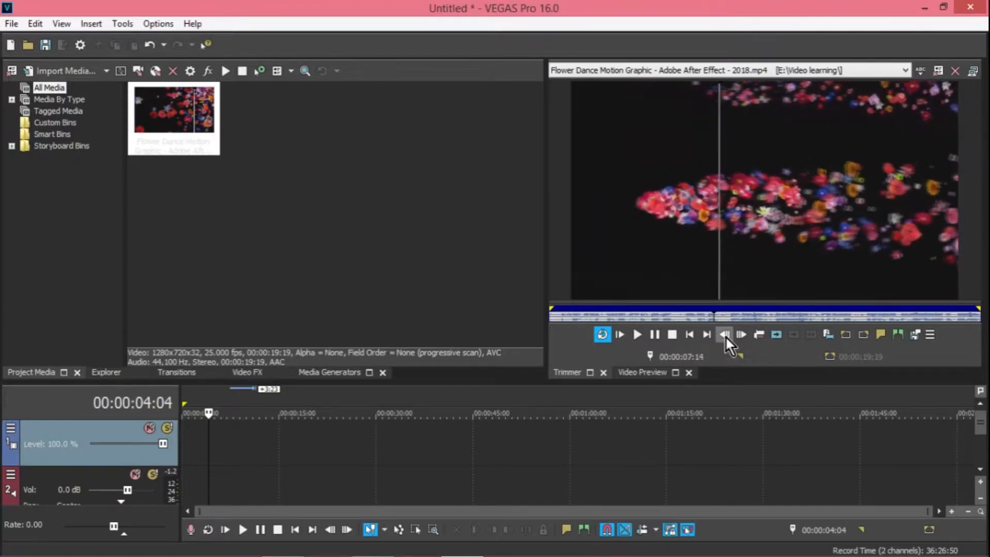
pyautogui.click(724, 334)
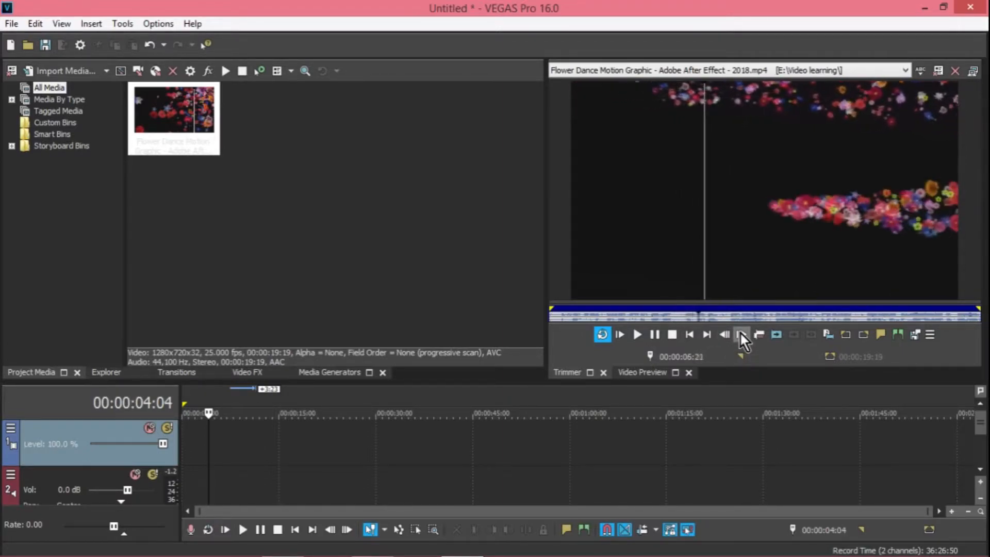
pyautogui.click(742, 334)
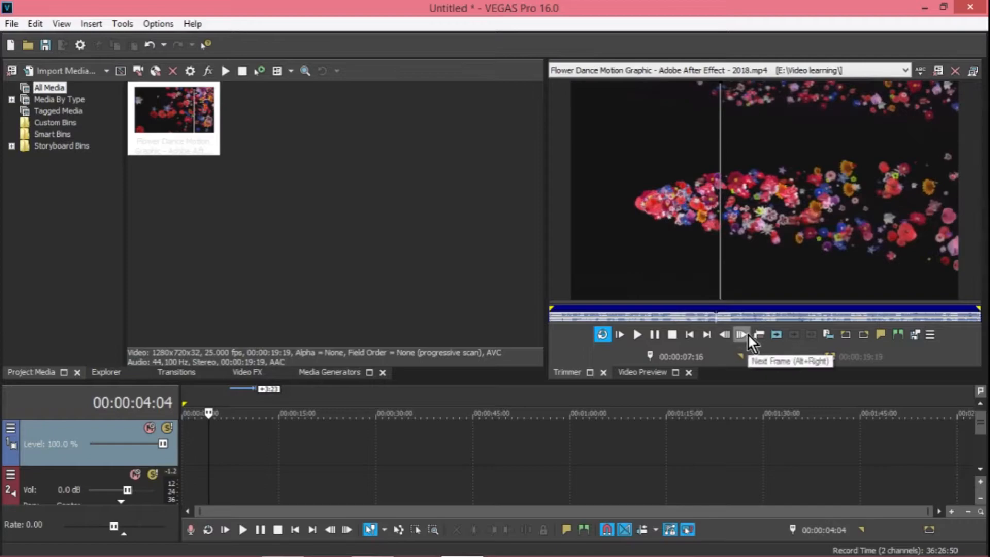
pyautogui.moveTo(760, 335)
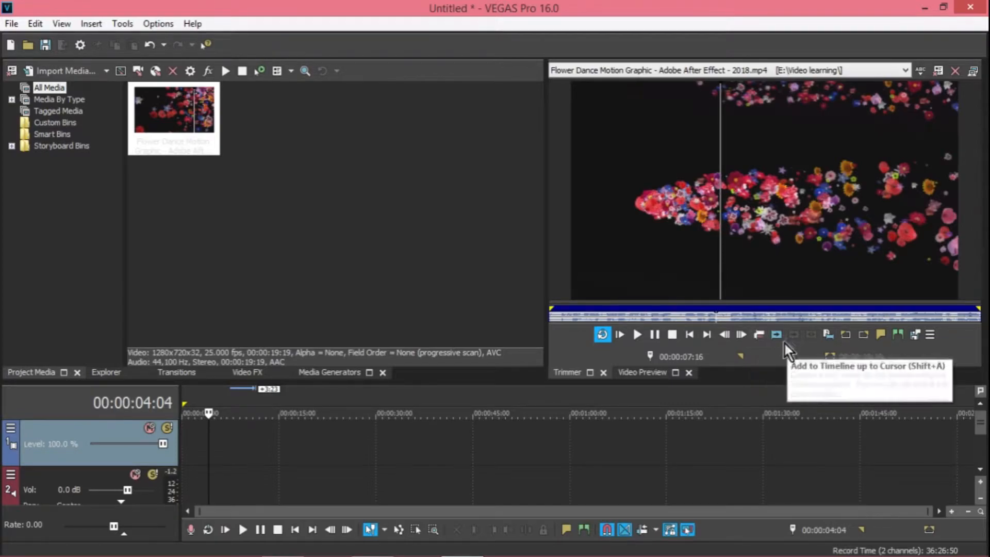
pyautogui.click(776, 334)
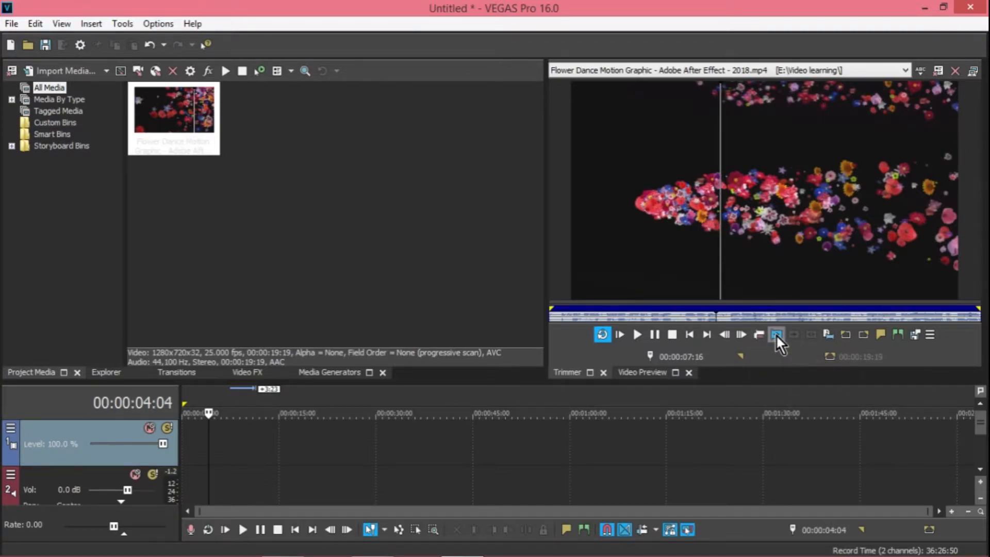
pyautogui.moveTo(777, 334)
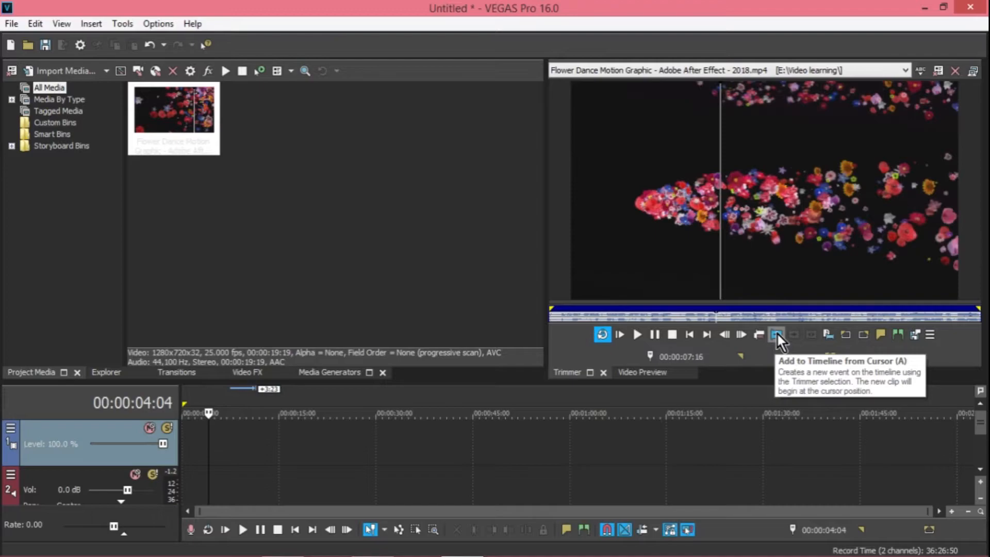
pyautogui.moveTo(794, 335)
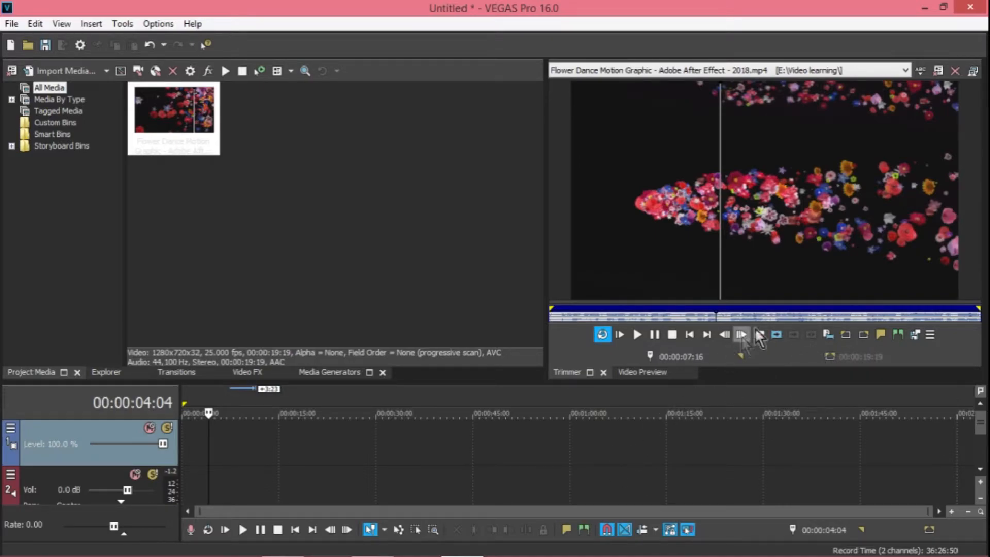
pyautogui.moveTo(830, 334)
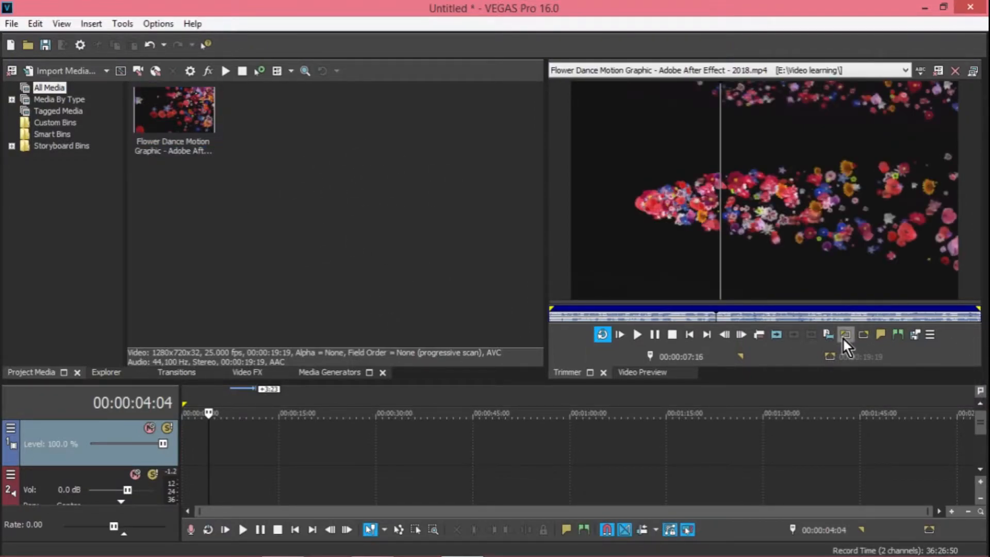
pyautogui.moveTo(844, 334)
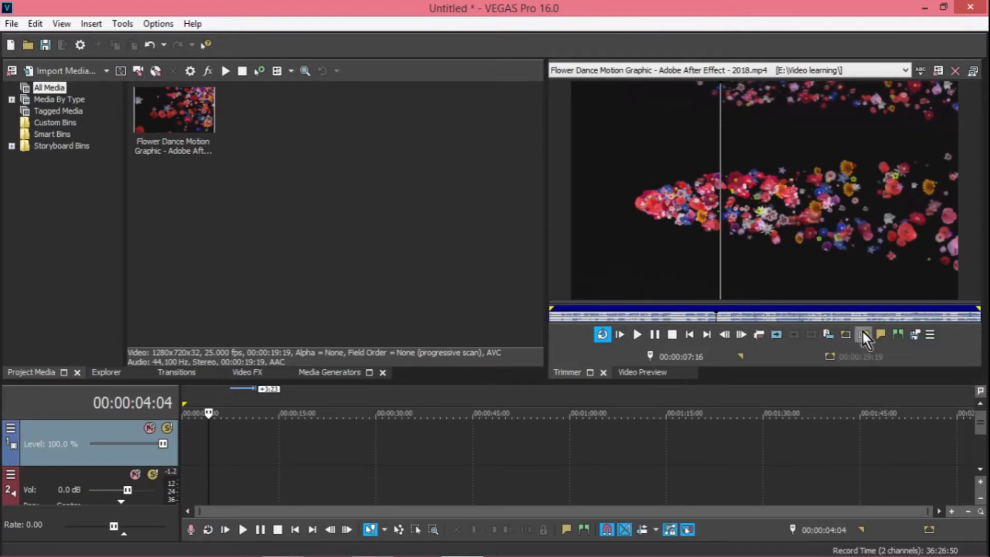
pyautogui.moveTo(864, 334)
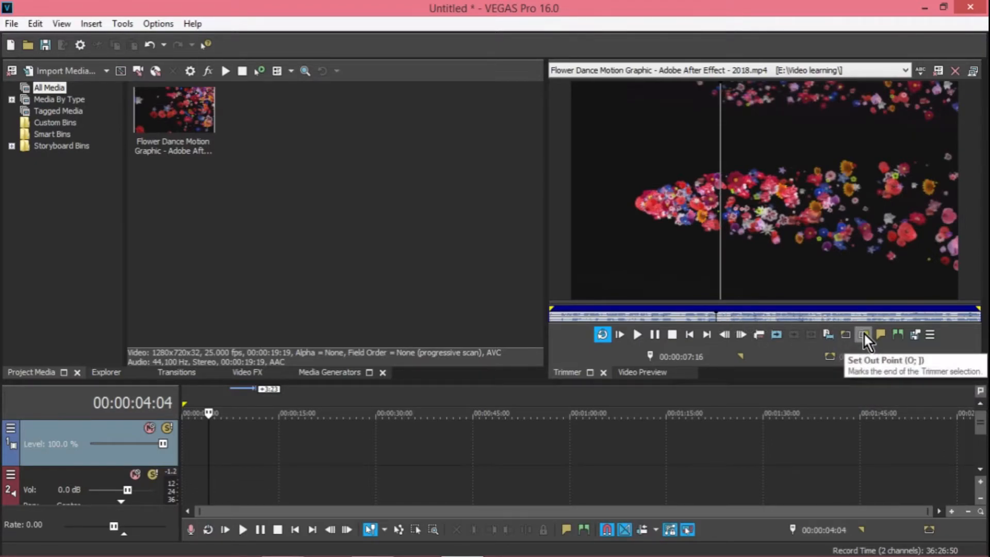
pyautogui.moveTo(882, 335)
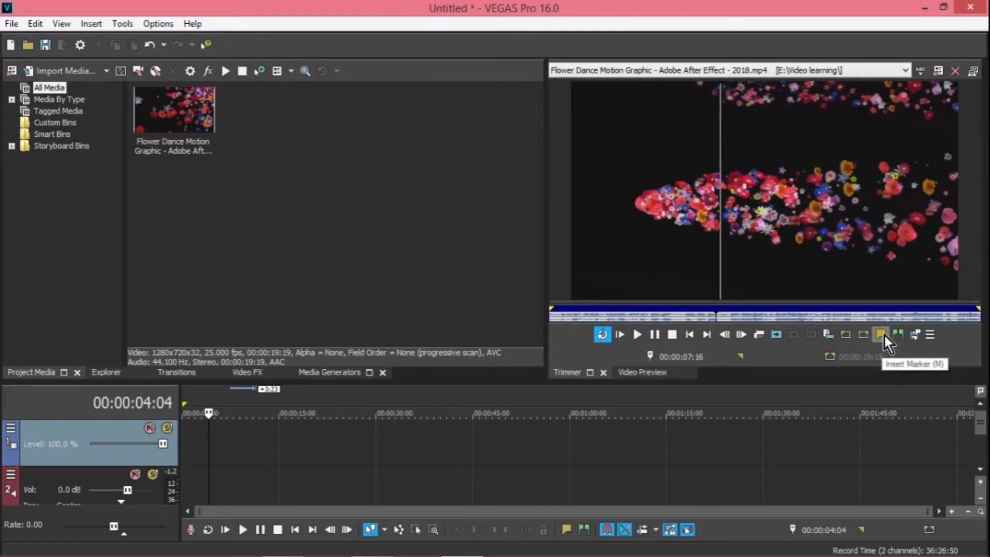
pyautogui.moveTo(899, 339)
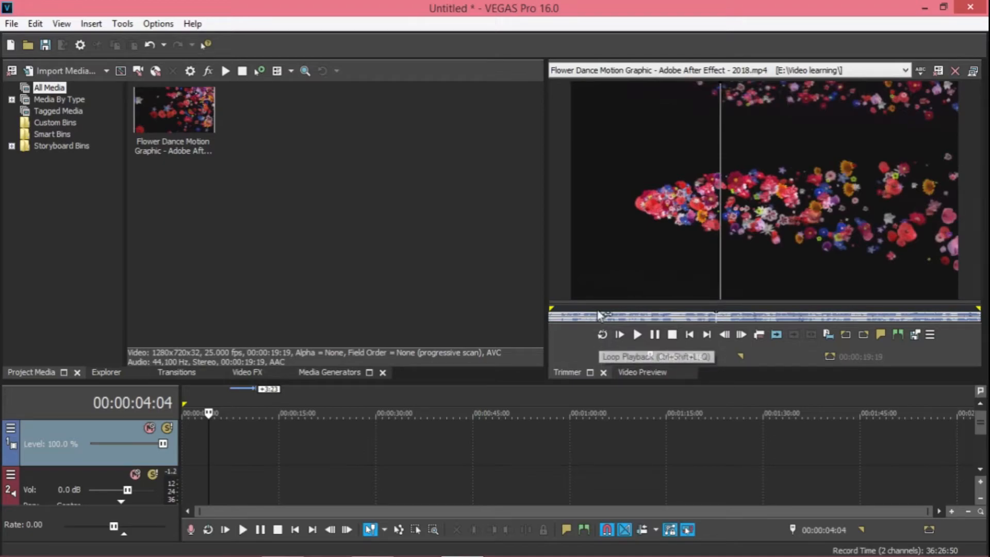
# - Loop-play the flower clip, step forward through frames, pause near 00:00:10:15 and return to the start
pyautogui.click(601, 334)
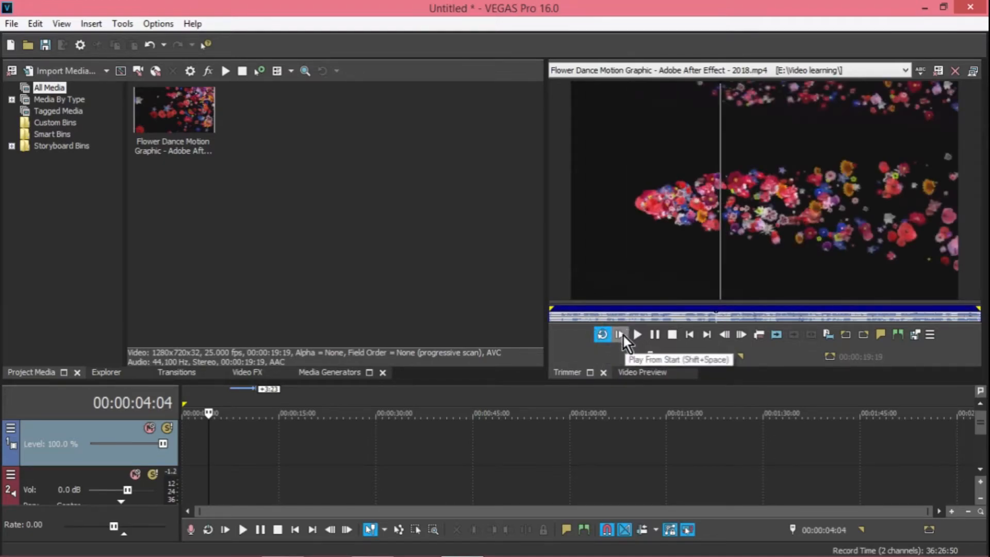
pyautogui.click(636, 334)
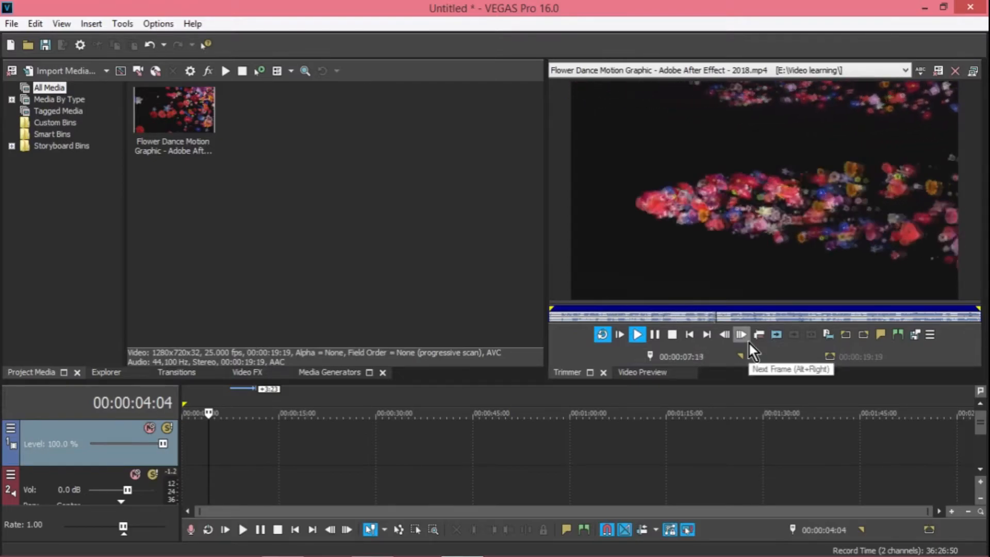
pyautogui.click(741, 335)
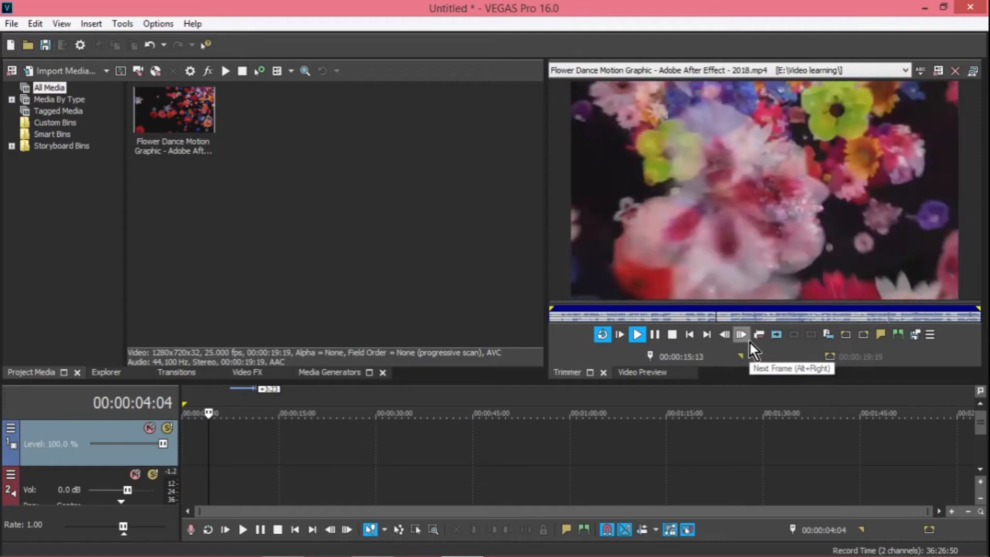
pyautogui.click(740, 334)
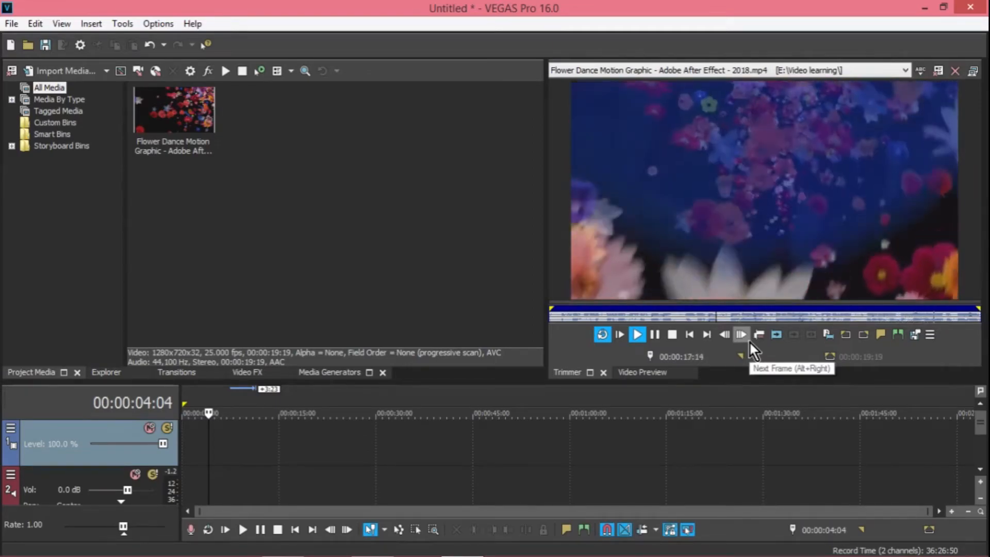
pyautogui.click(740, 334)
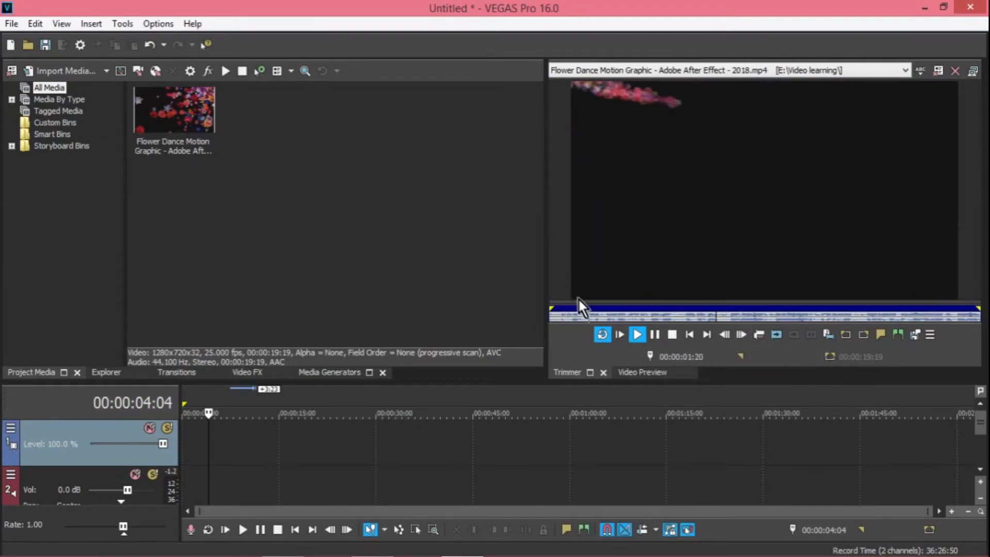
pyautogui.moveTo(602, 334)
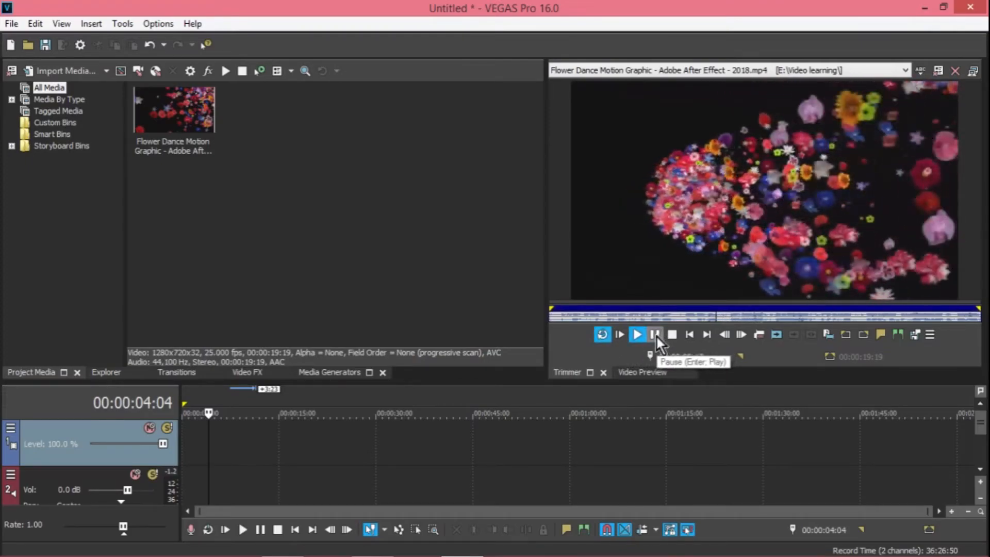
pyautogui.click(637, 334)
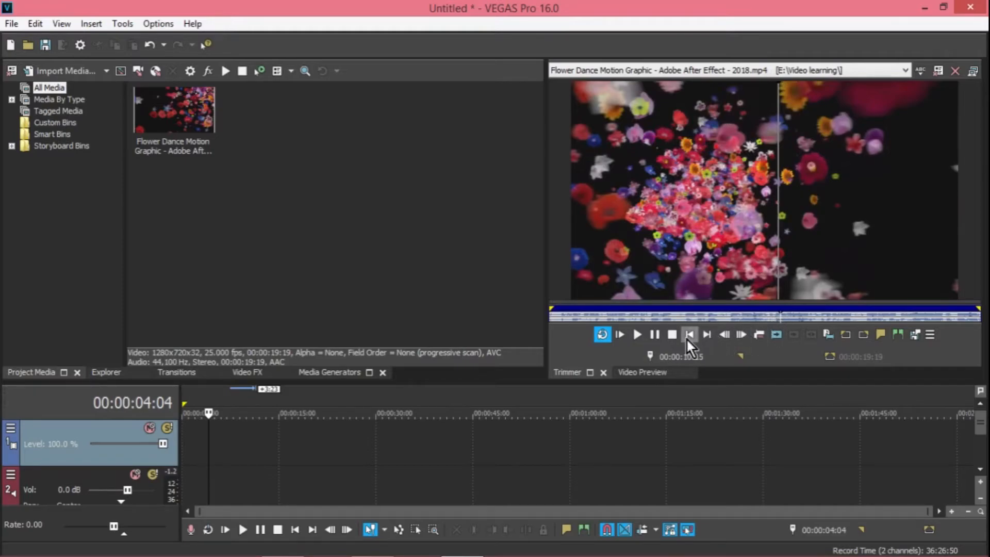
pyautogui.click(672, 334)
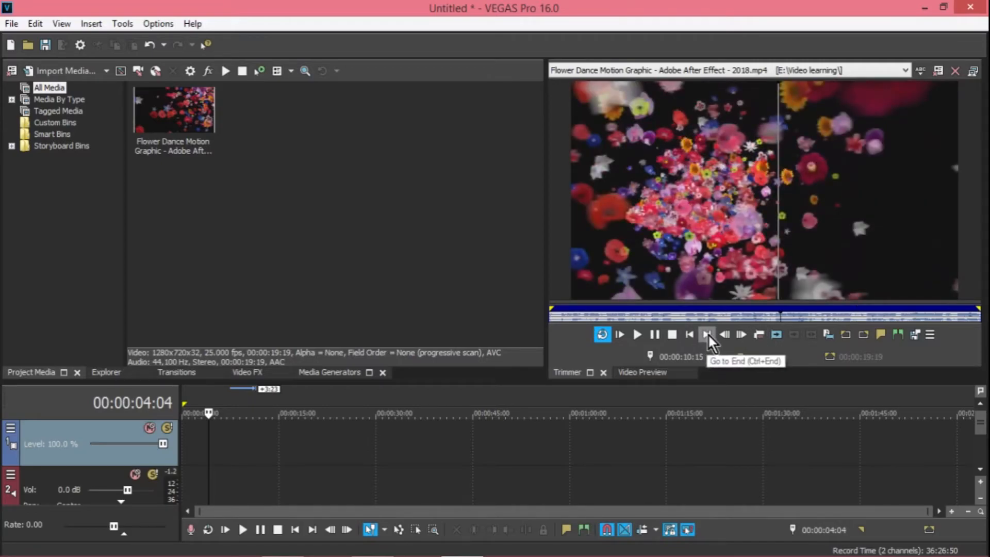
pyautogui.moveTo(740, 338)
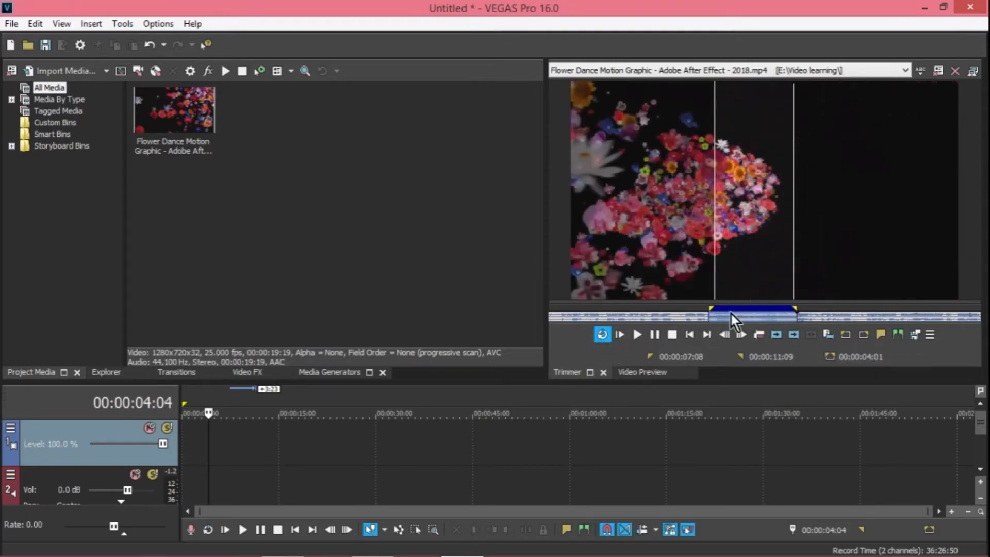
pyautogui.click(636, 334)
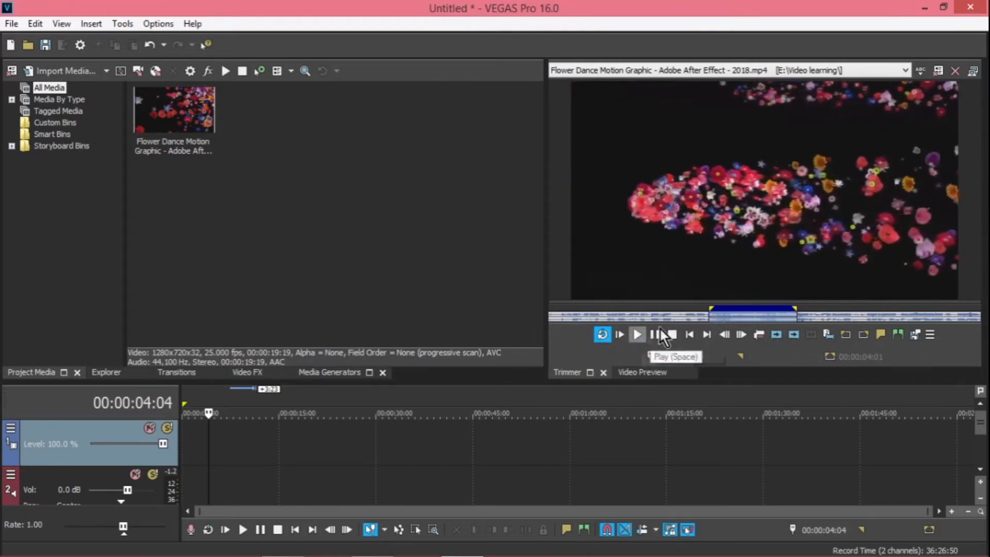
pyautogui.click(637, 334)
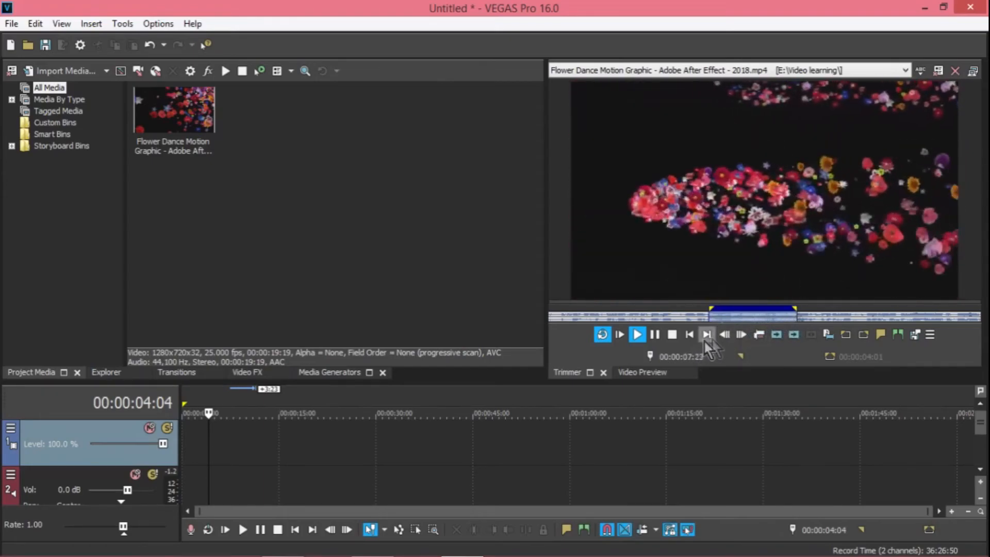
pyautogui.click(671, 334)
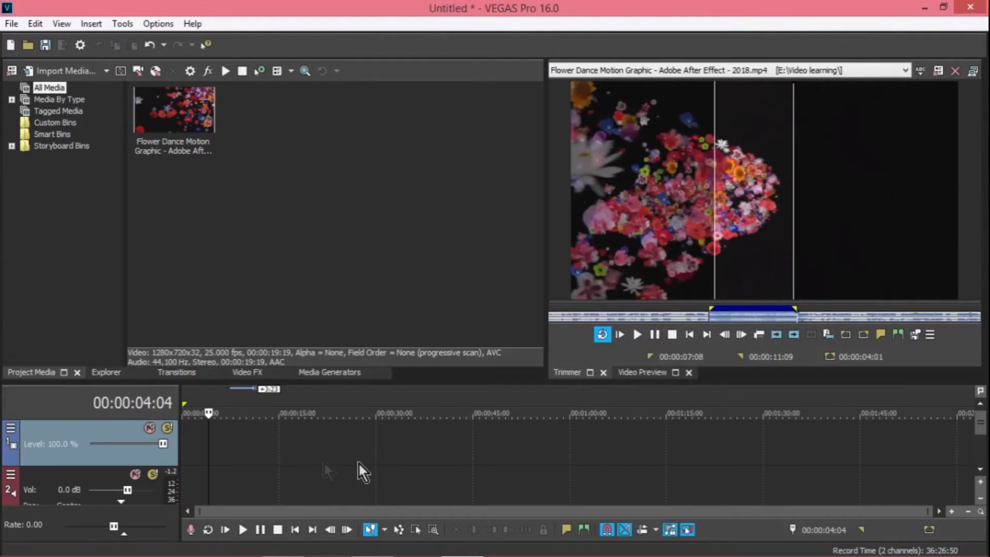
pyautogui.moveTo(398, 145)
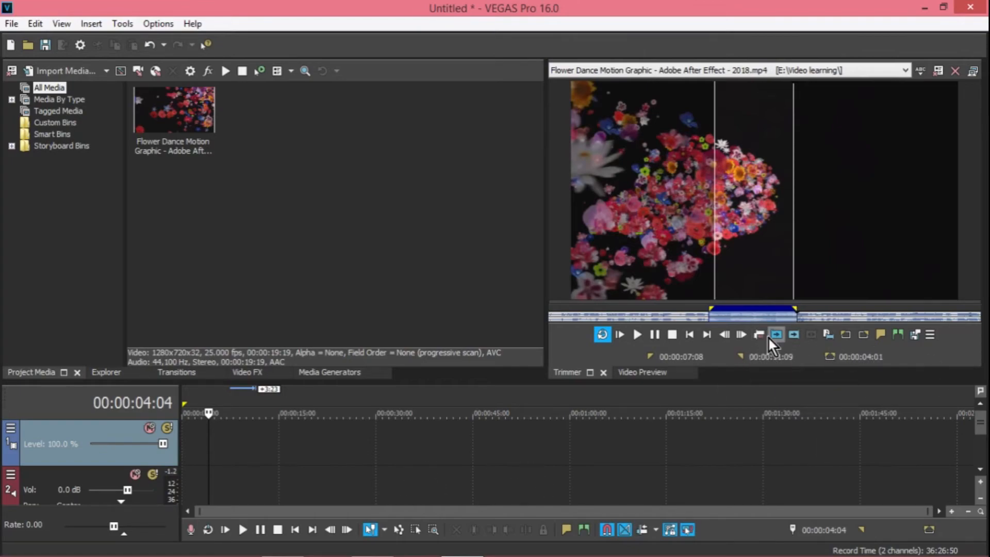
pyautogui.moveTo(777, 335)
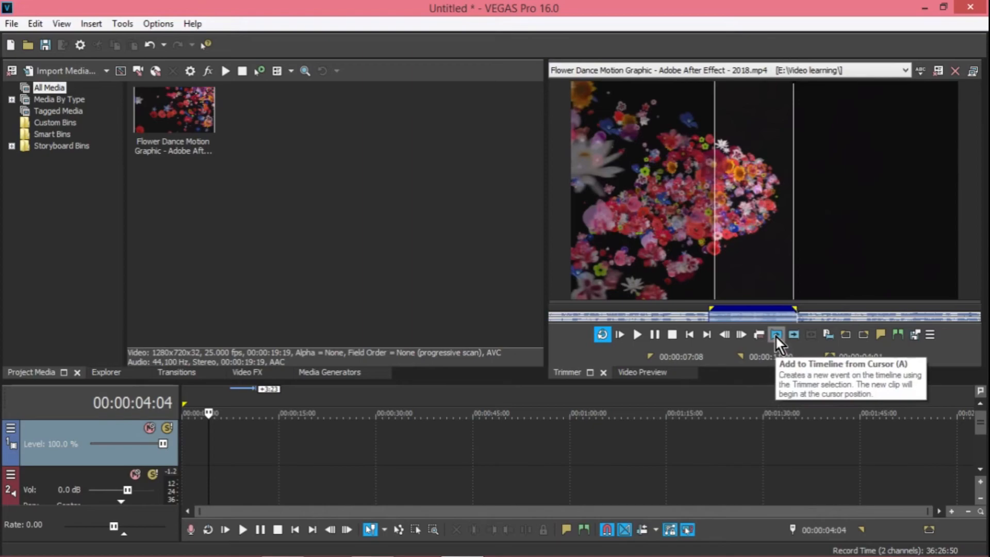
# - Add the four-second selection at 0:00 with its audio aligned, then again near 20 seconds
pyautogui.click(776, 335)
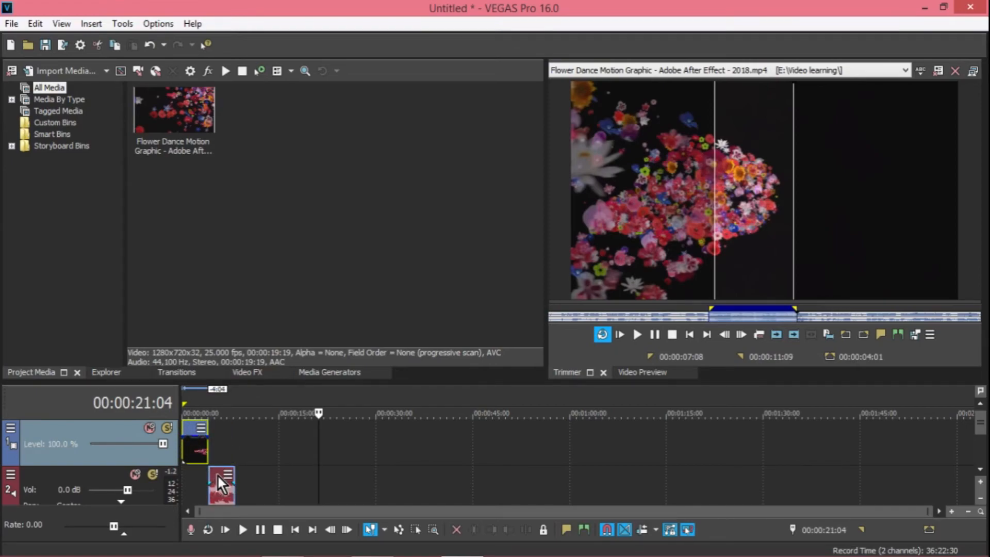
pyautogui.moveTo(221, 483); pyautogui.dragTo(194, 485)
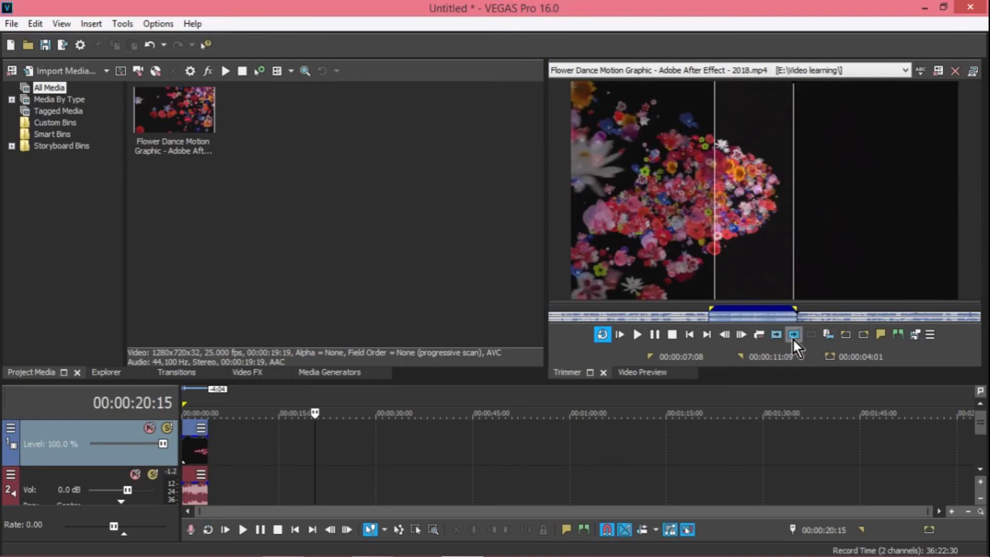
pyautogui.moveTo(776, 335)
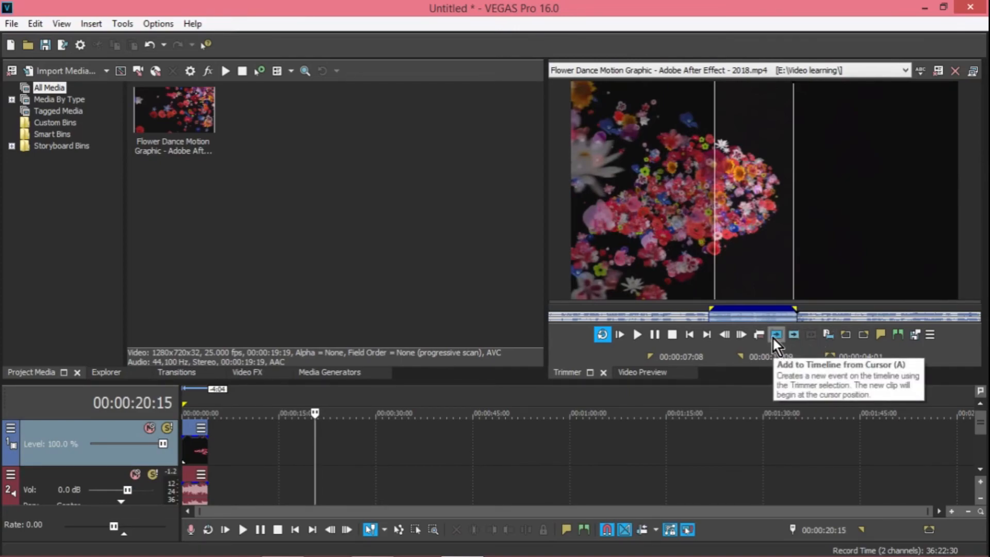
pyautogui.click(776, 334)
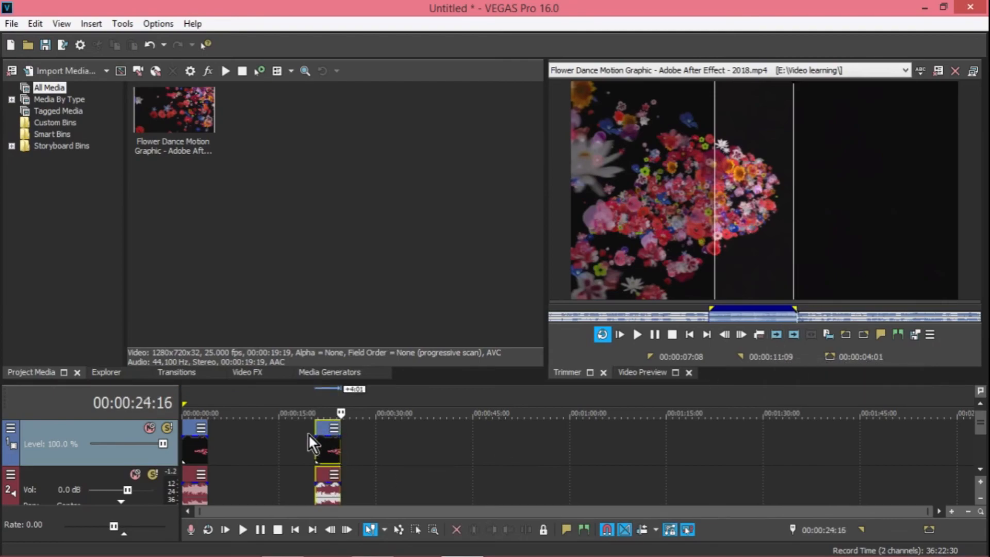